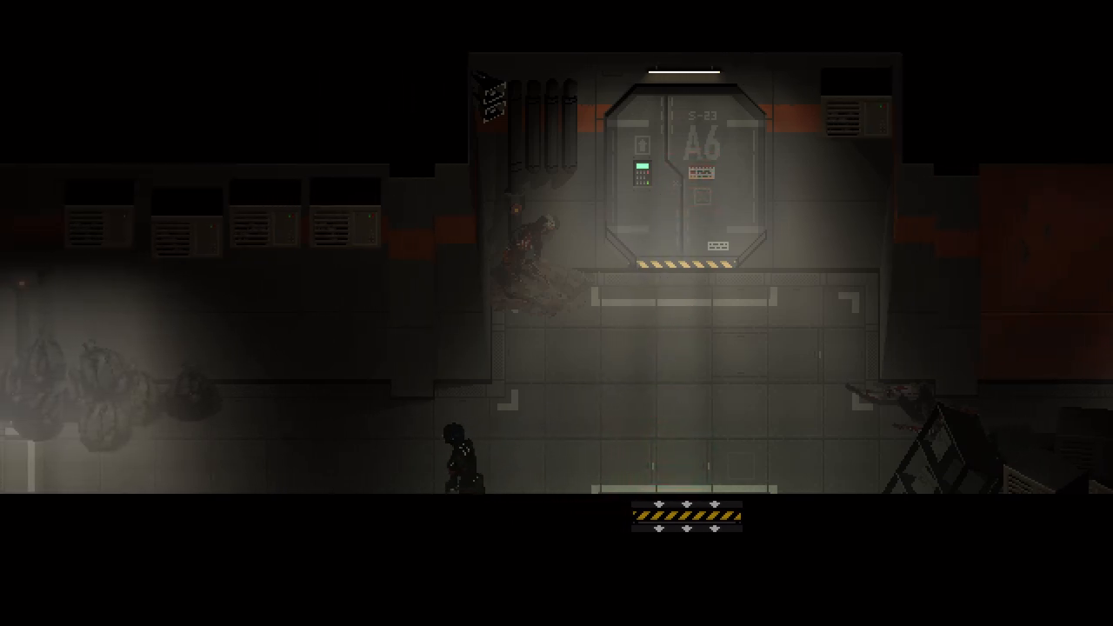
Walk left along the corridor past the A6 security door
{"action": "key", "text": "Left"}
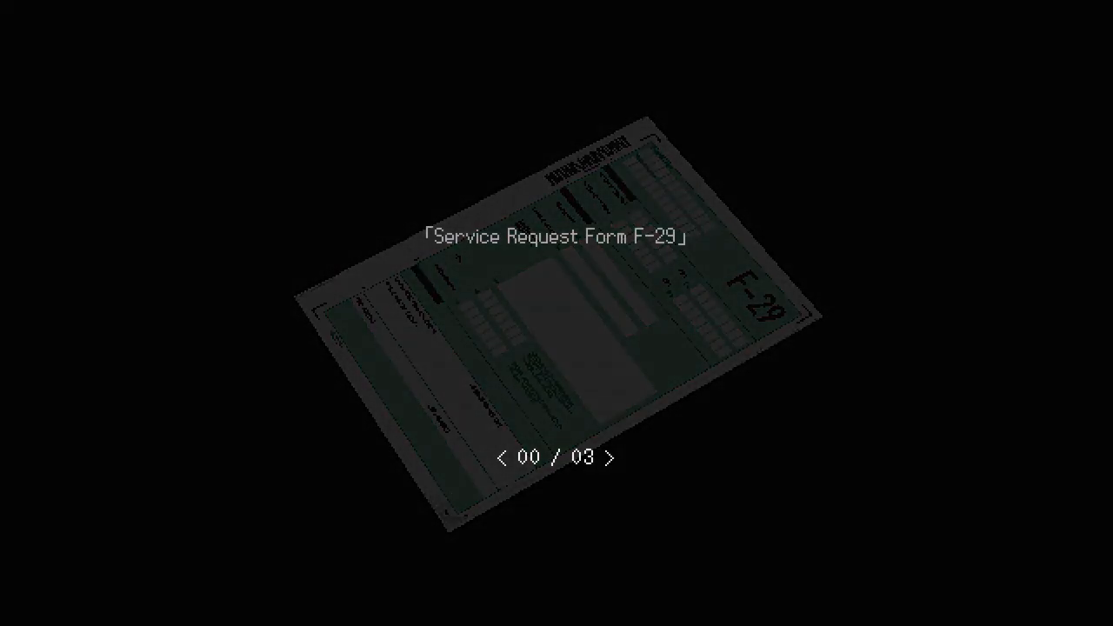
Page through Service Request Form F-29's entries on the jammed A6 staff door lock
{"action": "left_click", "coordinate": [611, 457]}
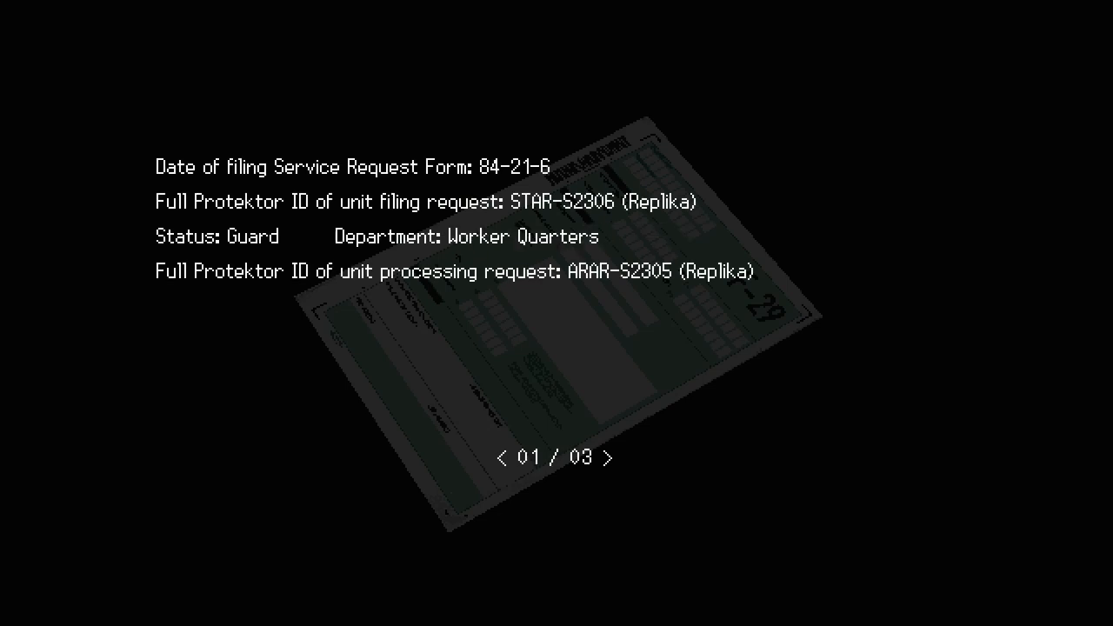
{"action": "left_click", "coordinate": [612, 457]}
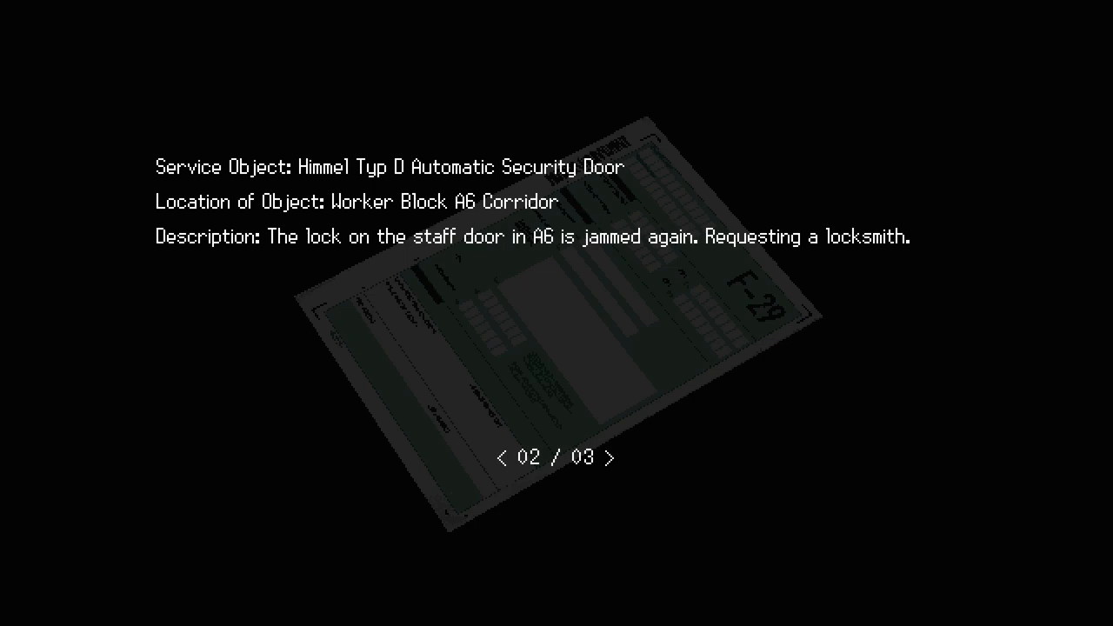
{"action": "left_click", "coordinate": [613, 457]}
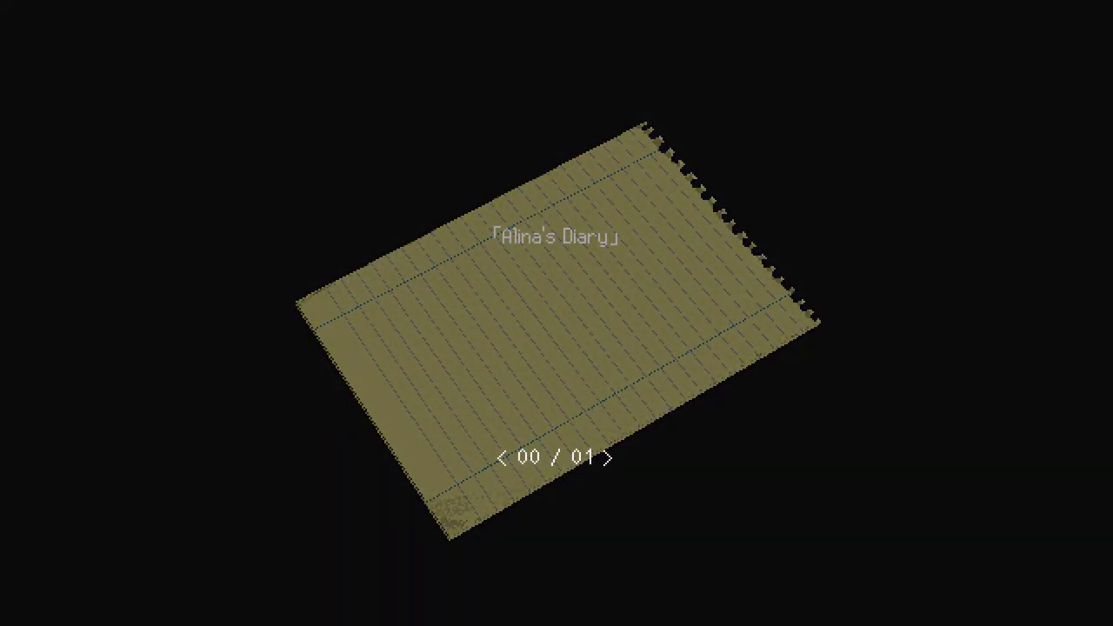
Turn to the diary's written page and read it
{"action": "left_click", "coordinate": [612, 456]}
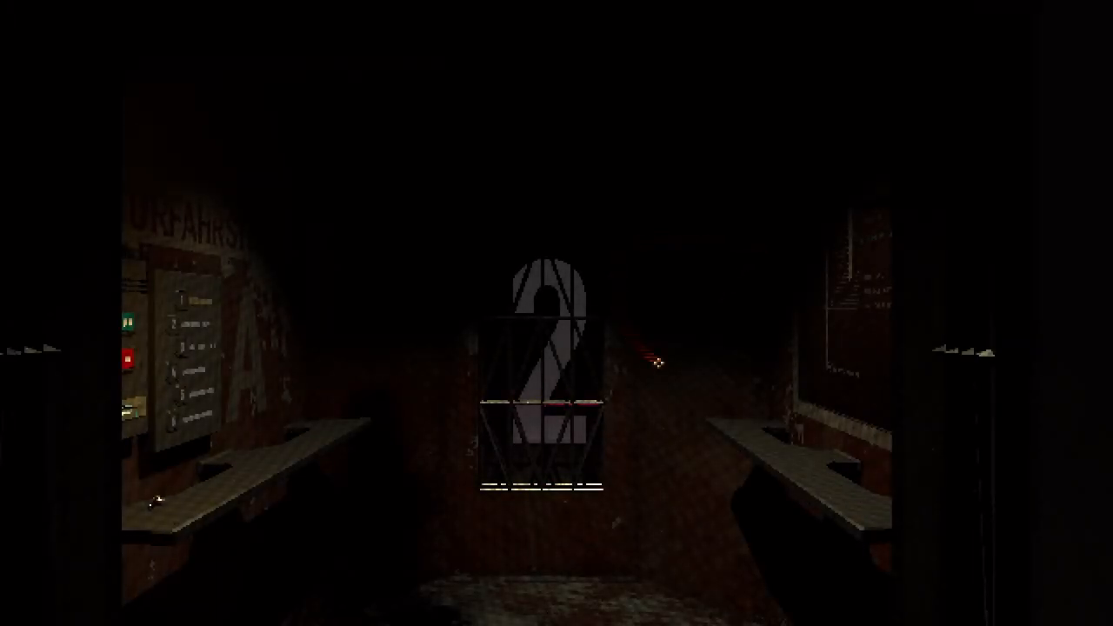
{"action": "mouse_move", "coordinate": [557, 313]}
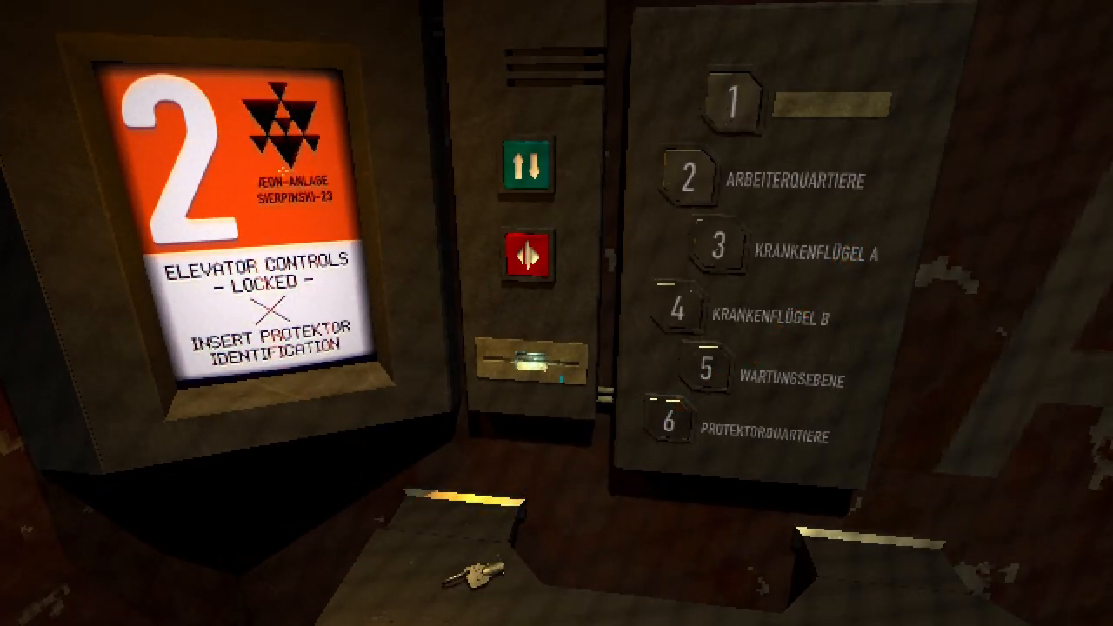
{"action": "mouse_move", "coordinate": [522, 254]}
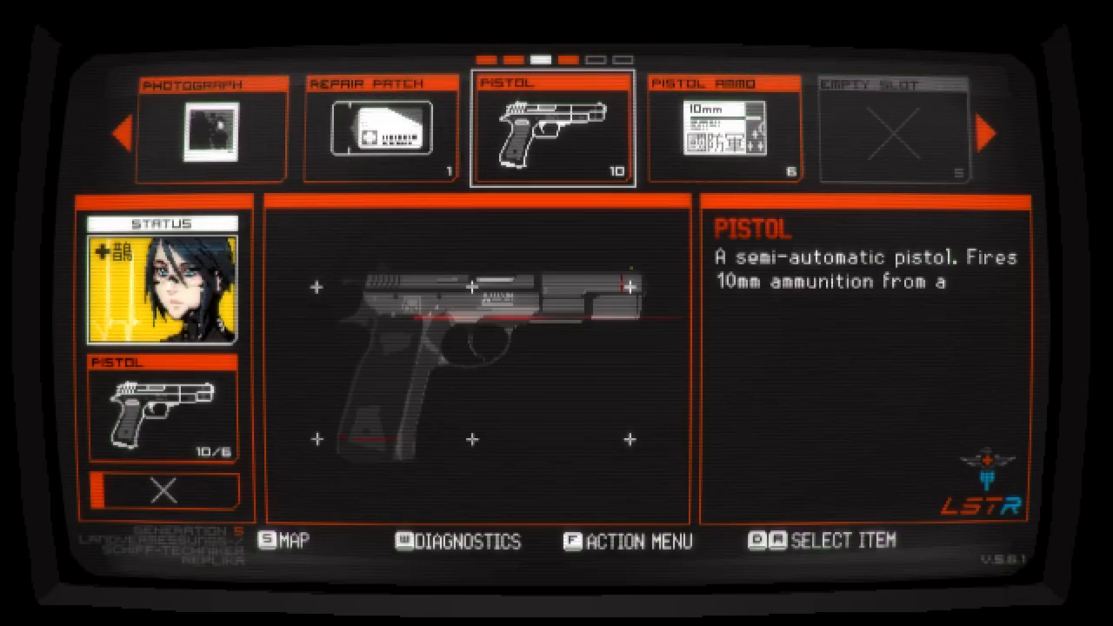
{"action": "scroll", "scroll_direction": "left", "scroll_amount": 3}
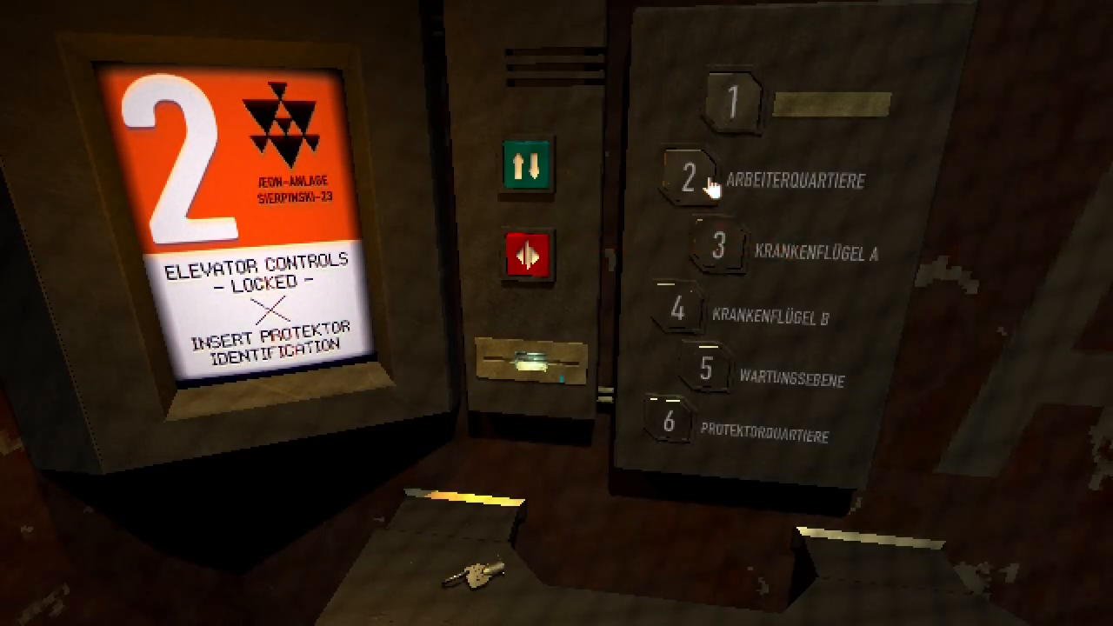
{"action": "mouse_move", "coordinate": [702, 379]}
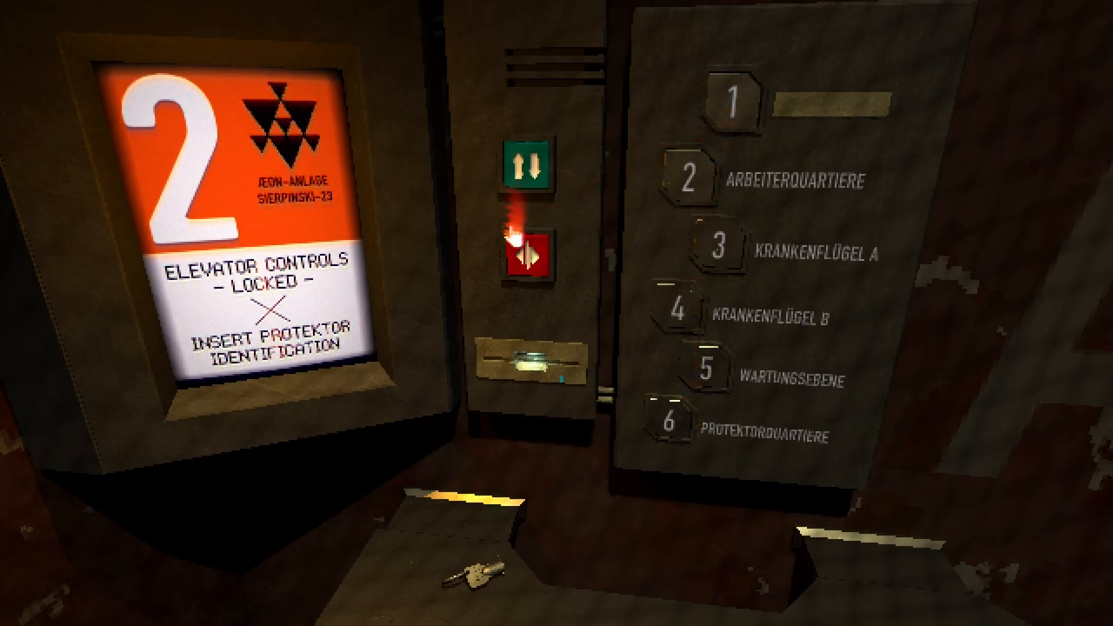
Examine the key on the elevator floor and confirm picking up the Service Hatch Key
{"action": "left_click", "coordinate": [520, 253]}
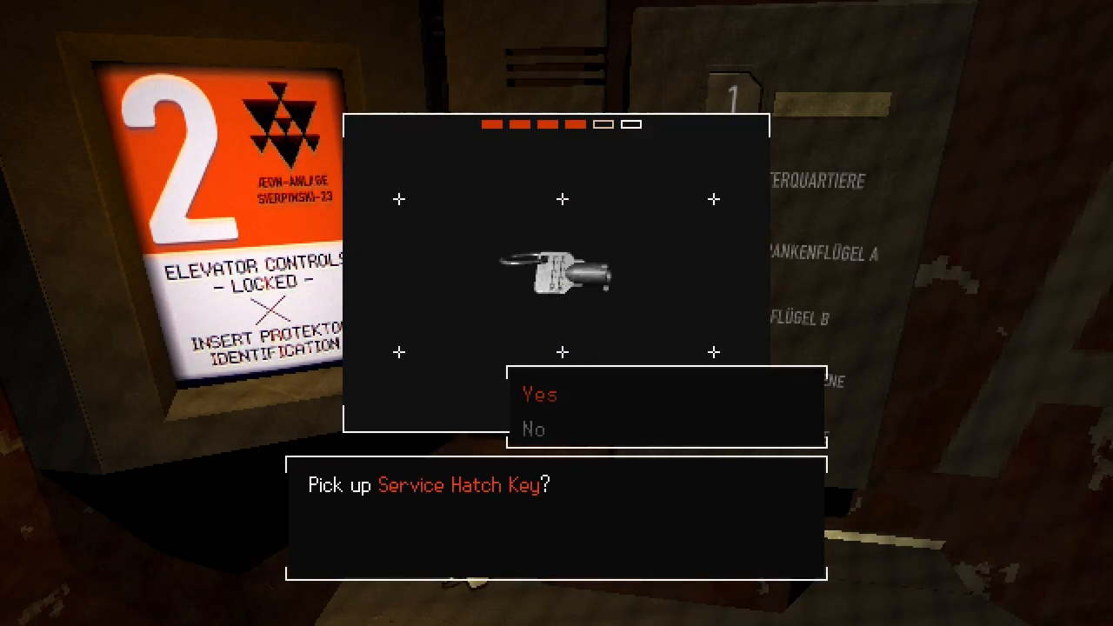
{"action": "left_click", "coordinate": [539, 393]}
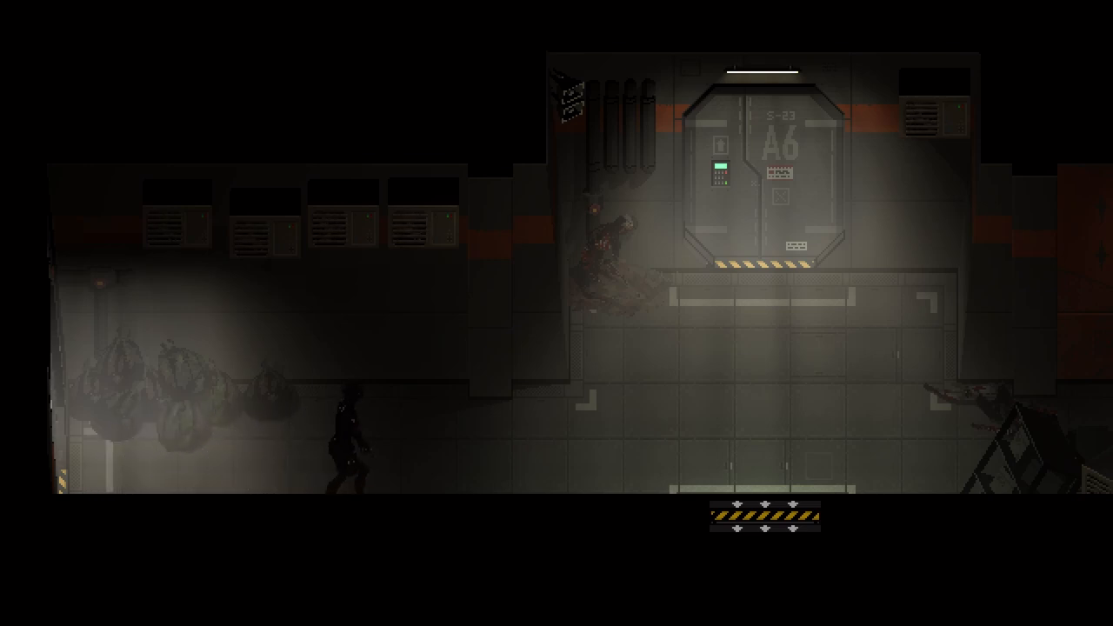
Move to the Wartungsklappe hatch and confirm using the Service Hatch Key on it
{"action": "key", "text": "Right"}
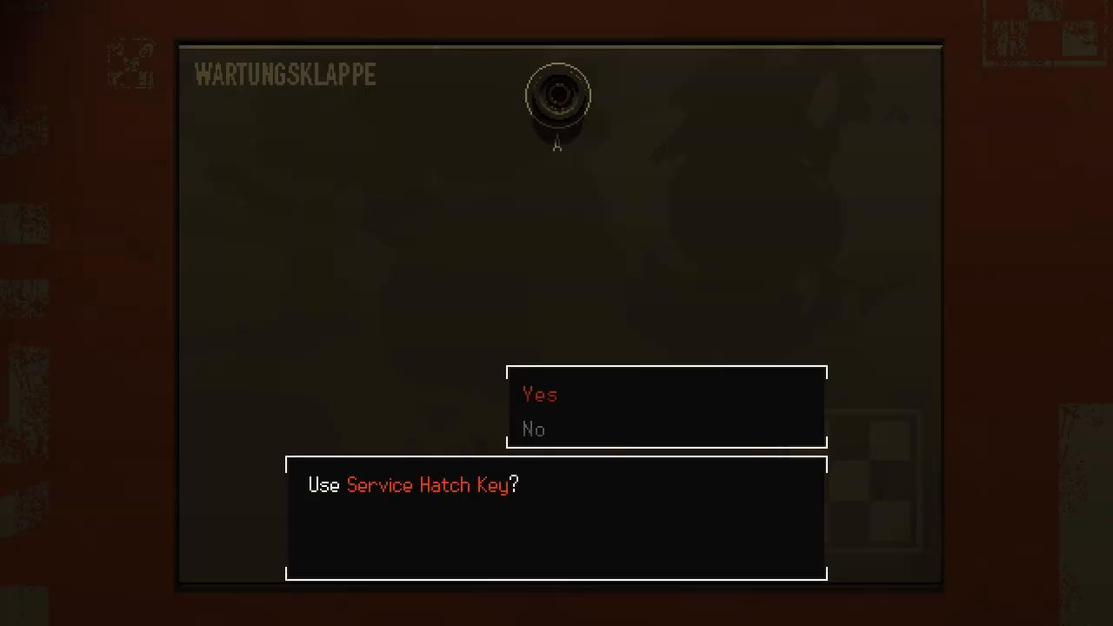
{"action": "left_click", "coordinate": [539, 393]}
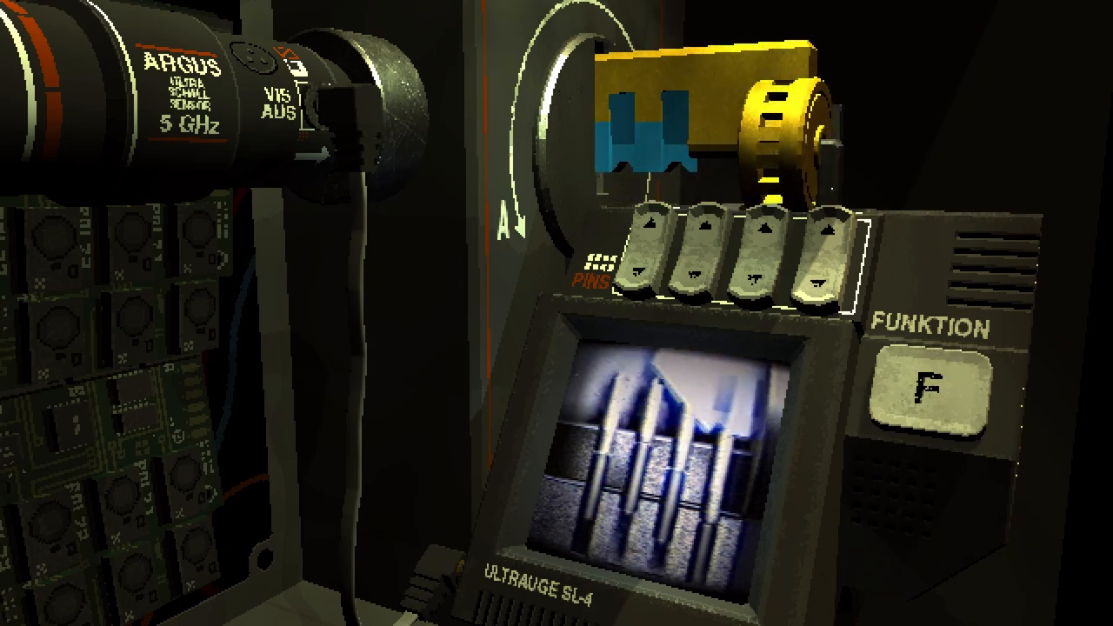
Adjust the key's pins on the Ultrauge SL-4 device until it fits the hatch lock
{"action": "left_click", "coordinate": [650, 229]}
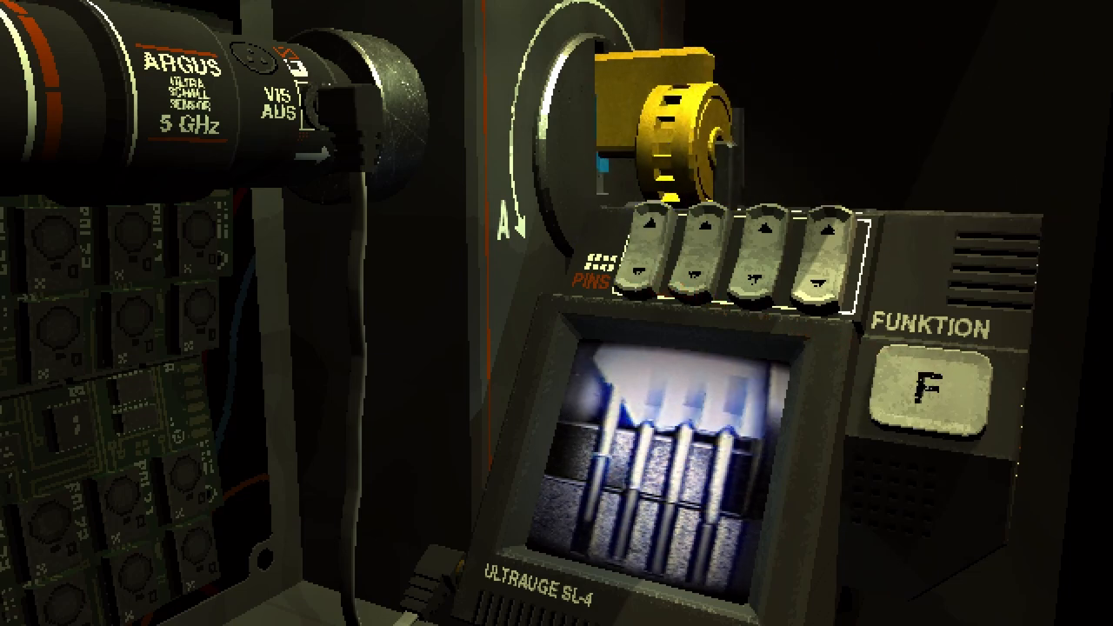
{"action": "left_click", "coordinate": [939, 387]}
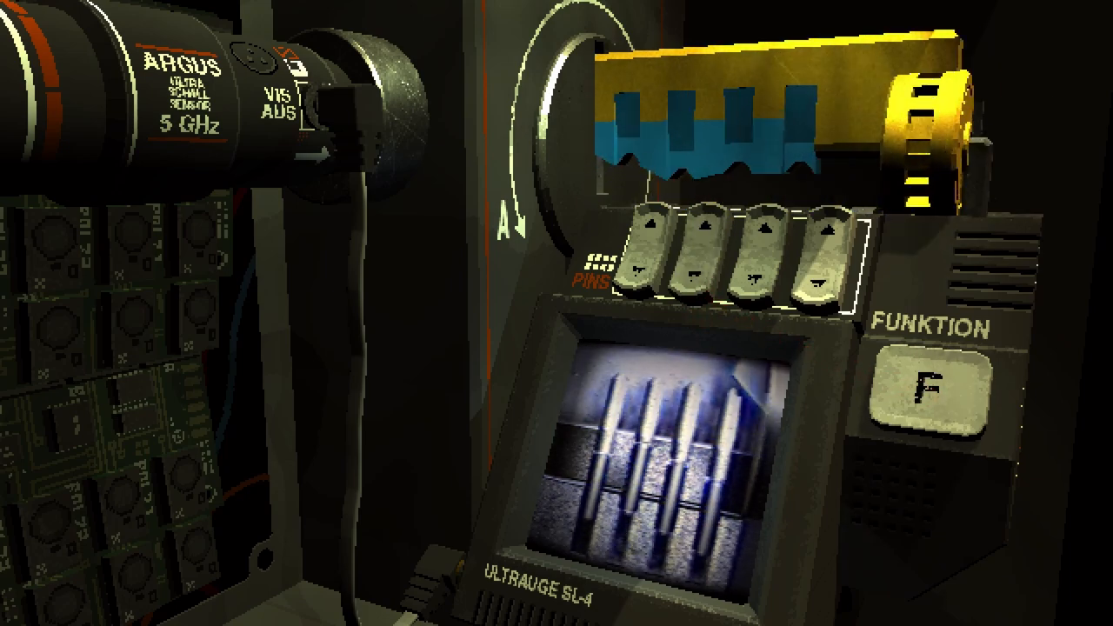
{"action": "left_click", "coordinate": [942, 394]}
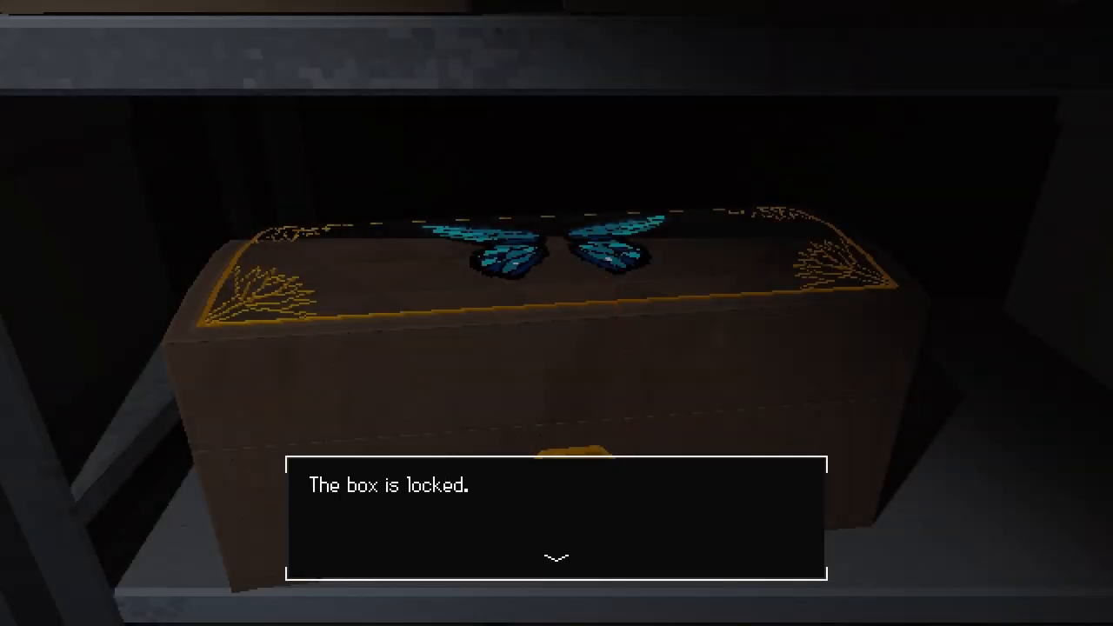
Dismiss the 'The box is locked.' message for the butterfly box
{"action": "left_click", "coordinate": [557, 557]}
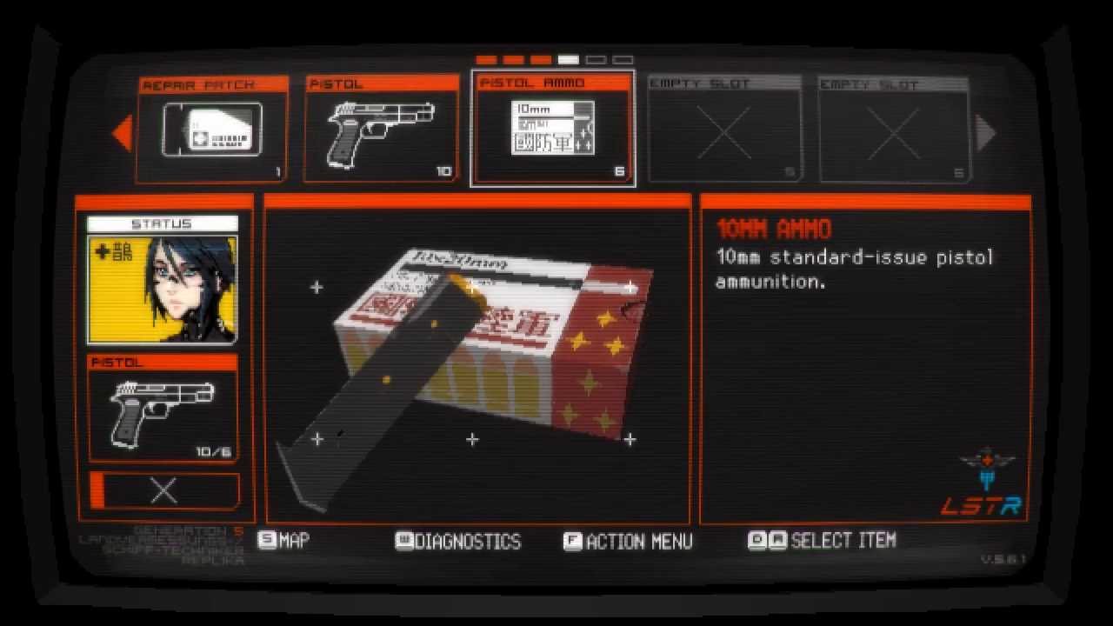
Move the inventory selection to the Pistol Ammo slot to read its description
{"action": "scroll", "scroll_direction": "left", "scroll_amount": 3}
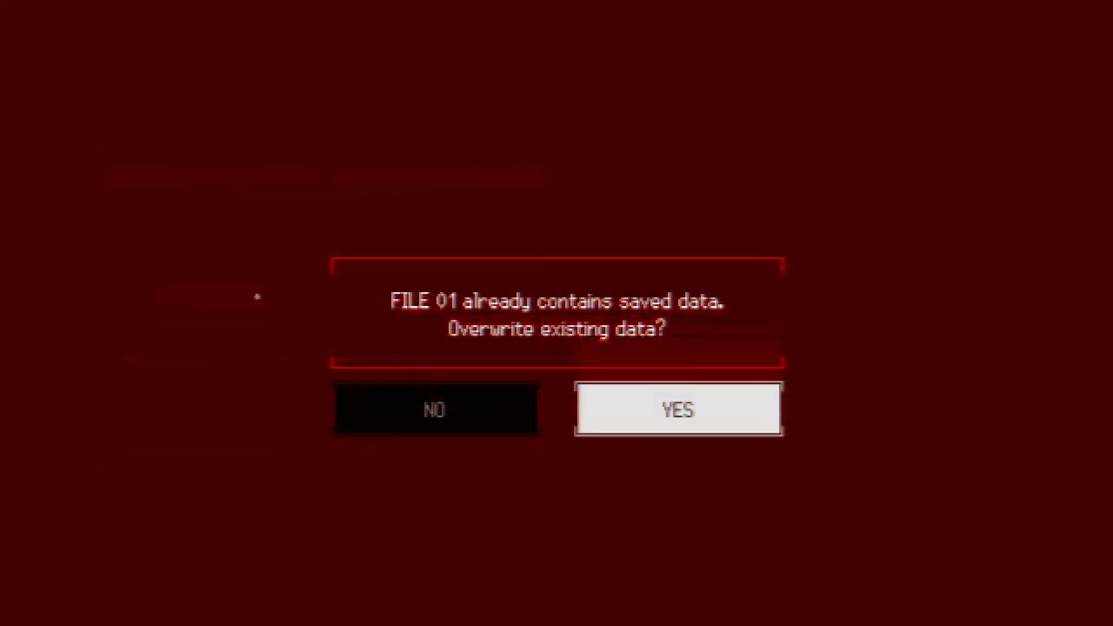
Confirm overwriting FILE 01 with the current progress
{"action": "left_click", "coordinate": [434, 409]}
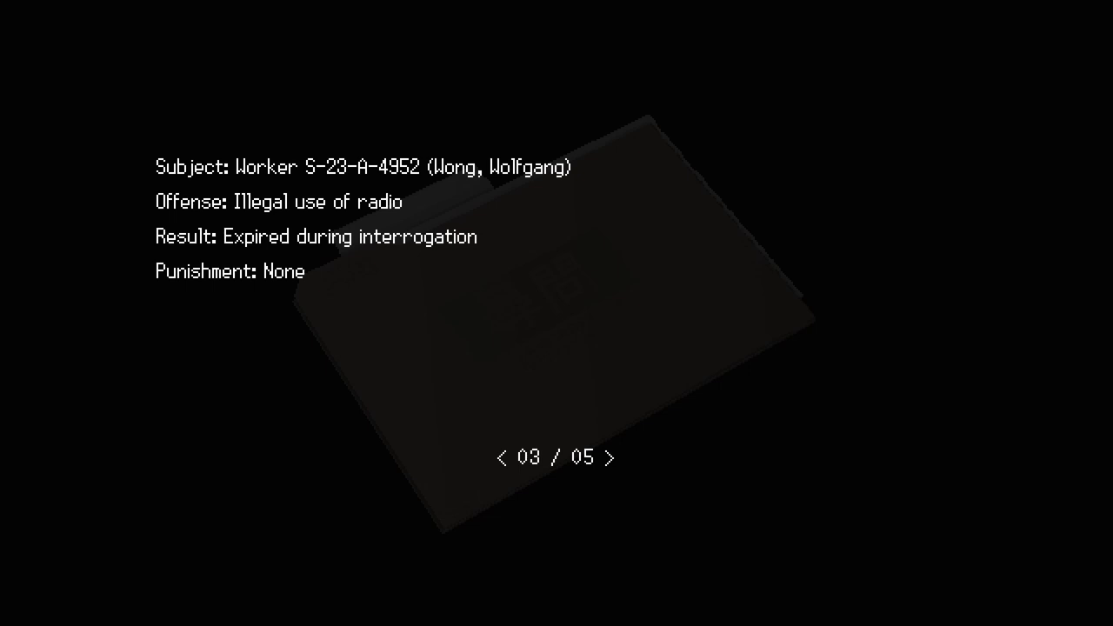
Advance the interrogation report through pages 03 and 04 of 05
{"action": "left_click", "coordinate": [612, 458]}
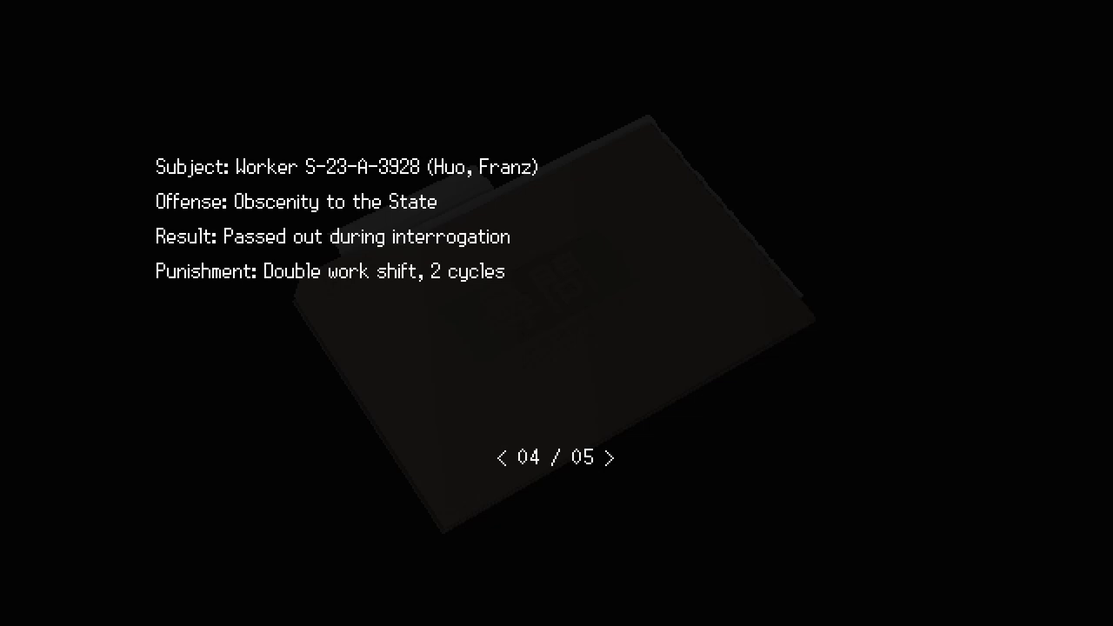
{"action": "left_click", "coordinate": [611, 457]}
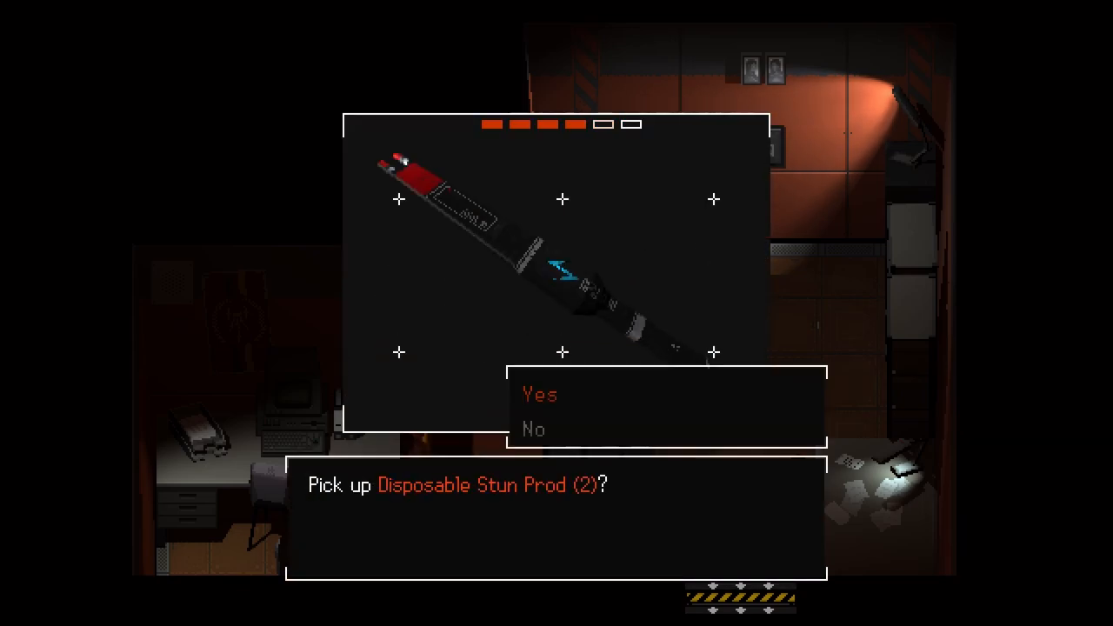
Confirm Yes to pick up the Disposable Stun Prod (2)
{"action": "left_click", "coordinate": [540, 395]}
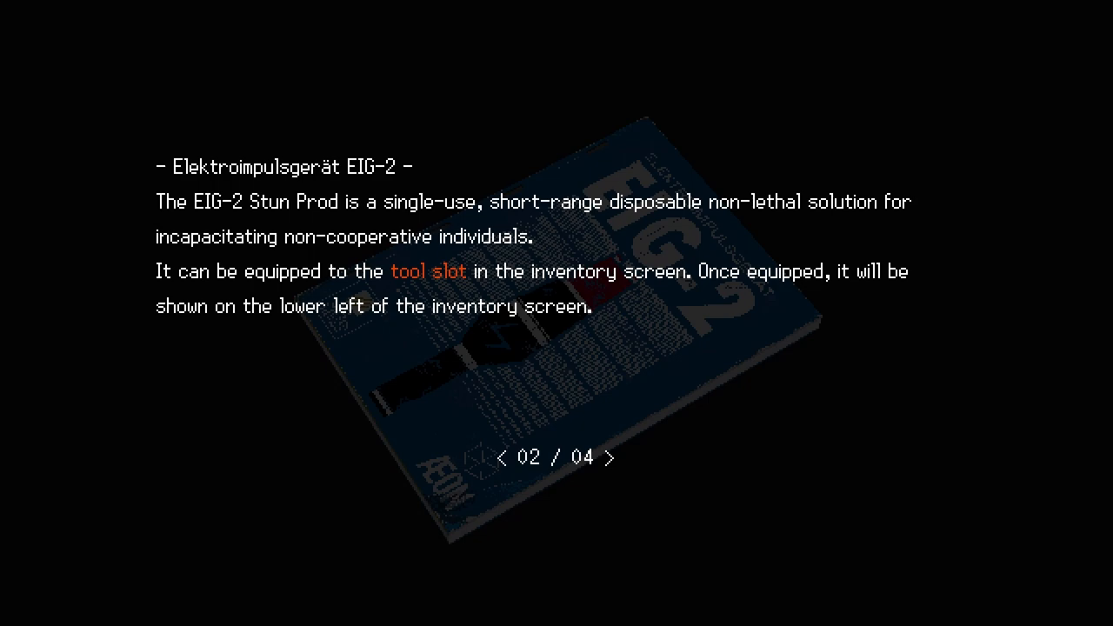
Page forward through the EIG-2 stun prod manual on equipping it as a tool
{"action": "left_click", "coordinate": [613, 458]}
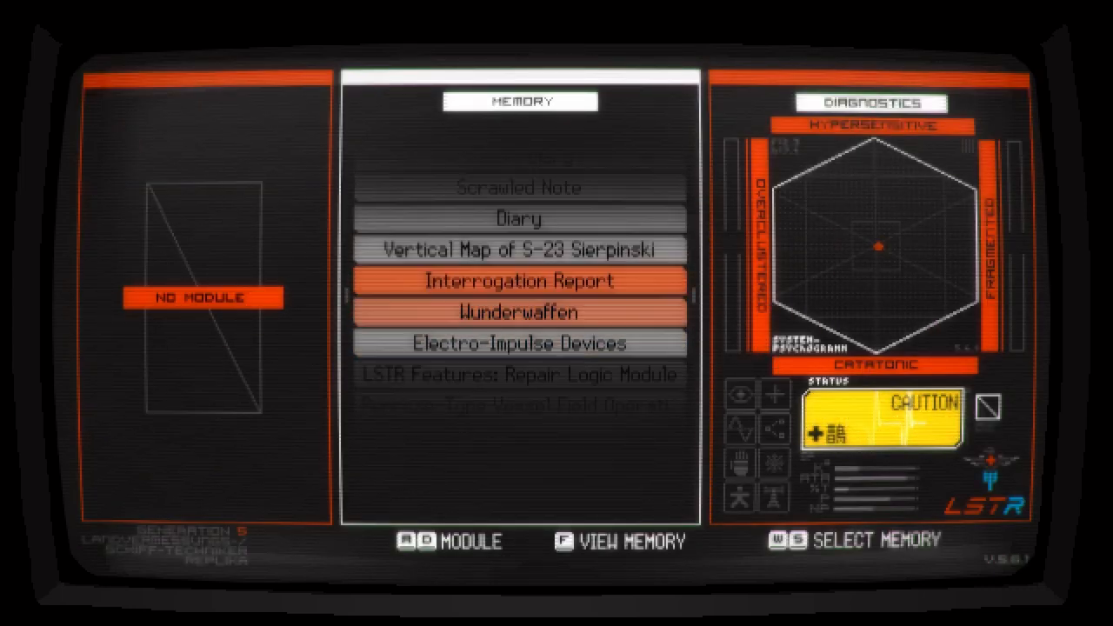
Scroll the memory list to Service Request Form F-29 and view it
{"action": "scroll", "scroll_direction": "up", "scroll_amount": 3}
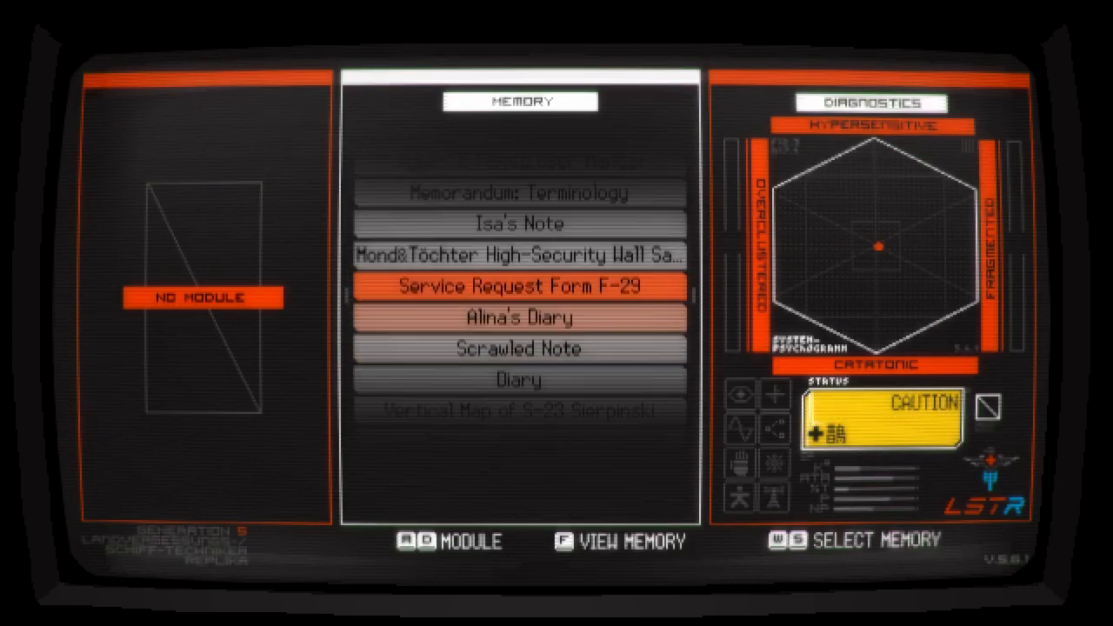
{"action": "key", "text": "f"}
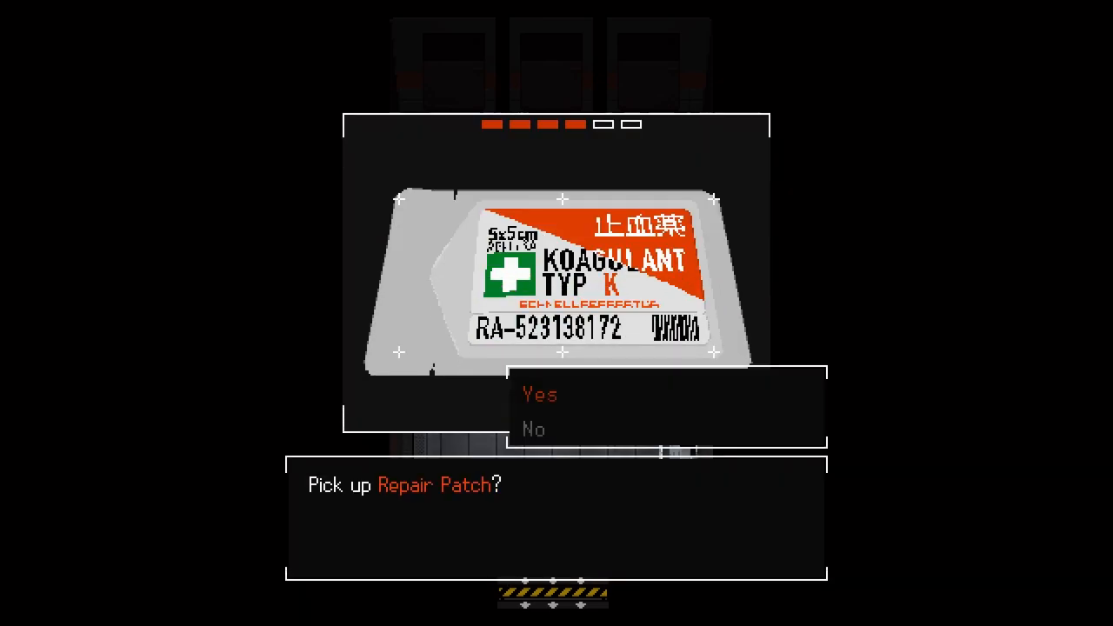
Confirm Yes to take the Repair Patch and walk left into the dim corridor
{"action": "left_click", "coordinate": [539, 393]}
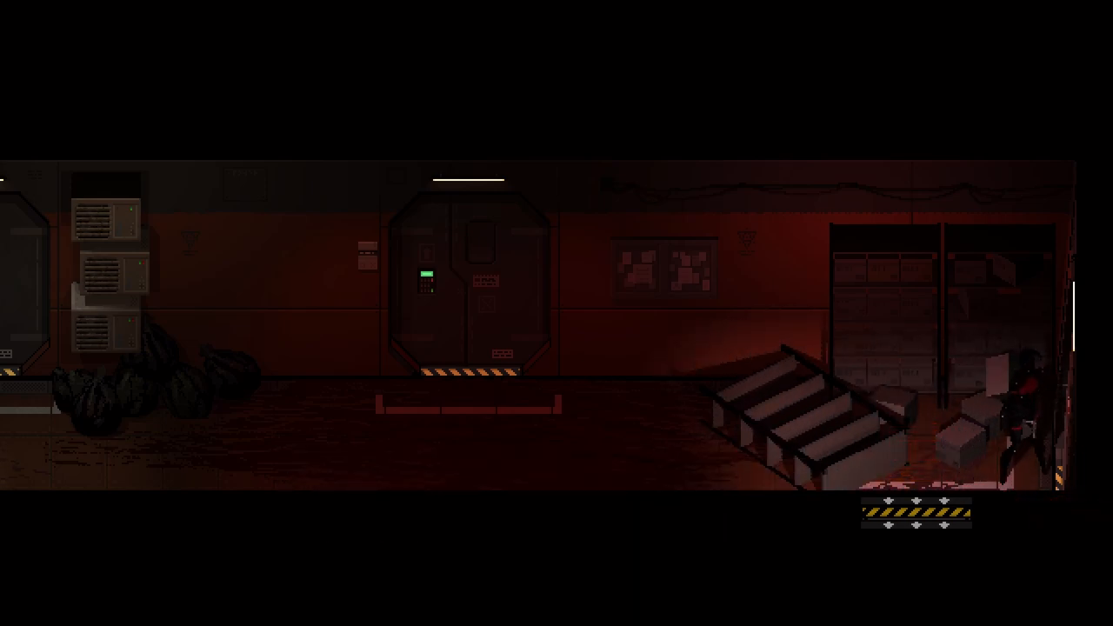
{"action": "key", "text": "a"}
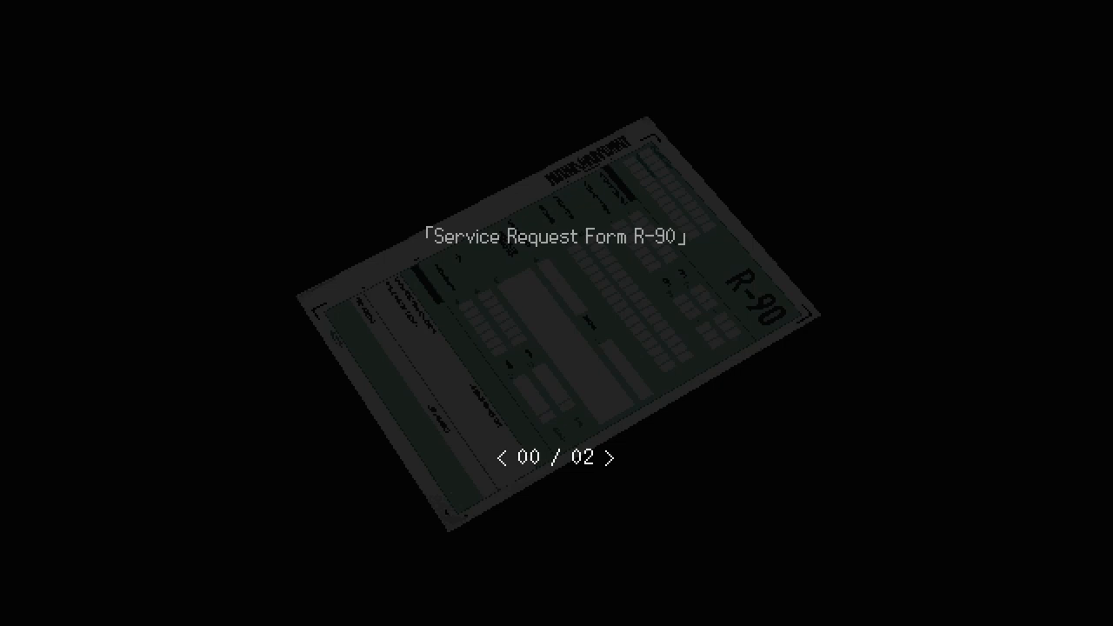
Dismiss Service Request Form R-90 and head for the furniture-strewn room
{"action": "left_click", "coordinate": [616, 455]}
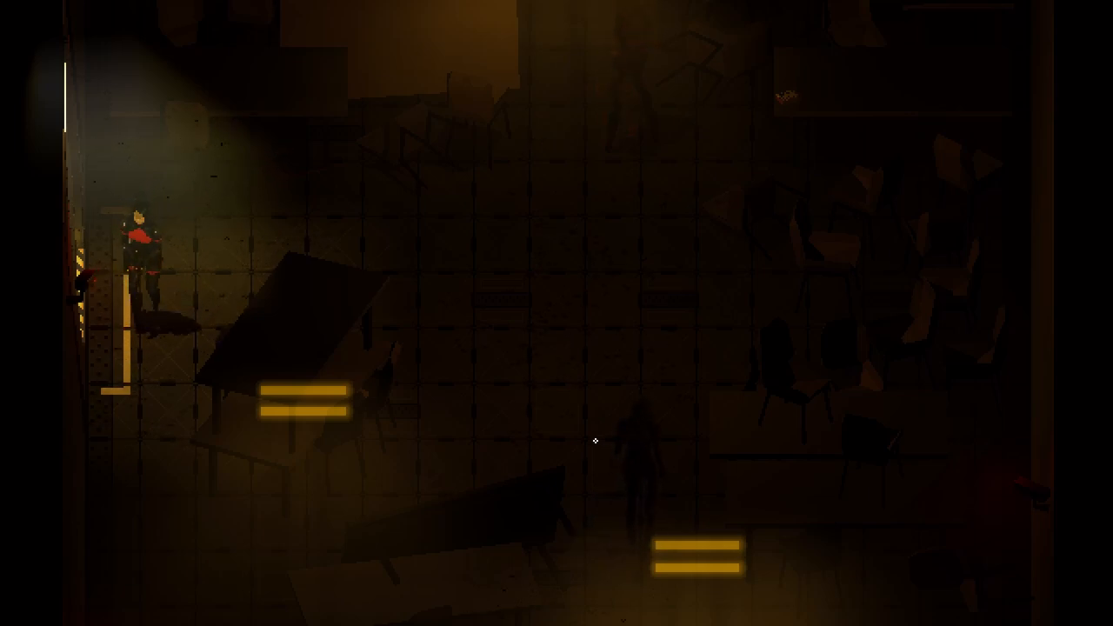
Check the map while sneaking past the enemy toward the red bulkhead corridor
{"action": "key", "text": "m"}
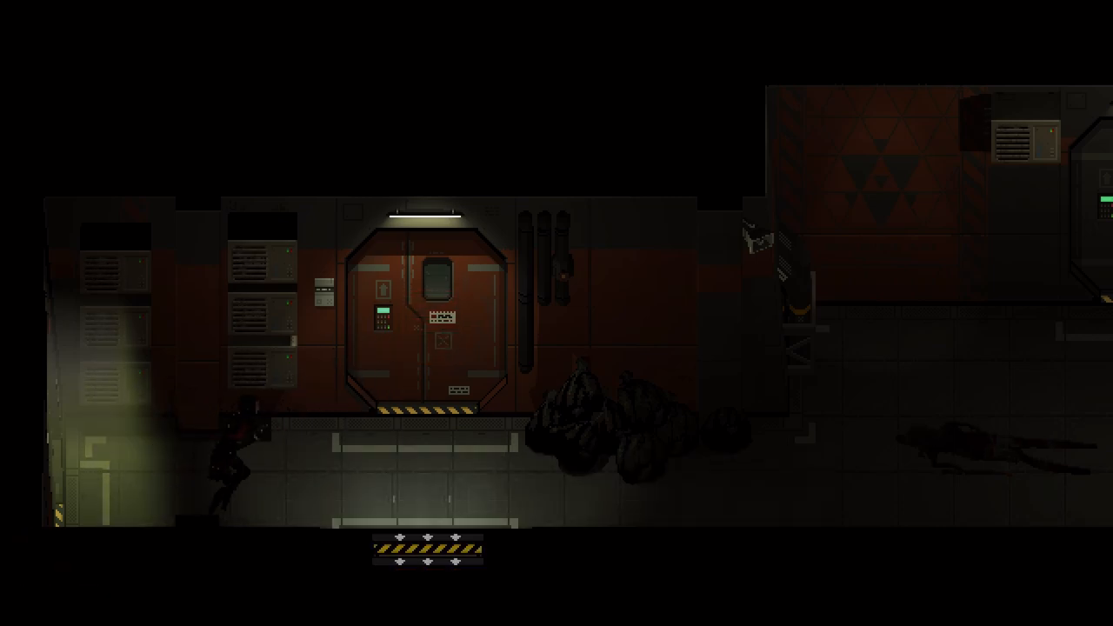
Check the map and inventory on the way into the tiled room with the stun prod
{"action": "key", "text": "m"}
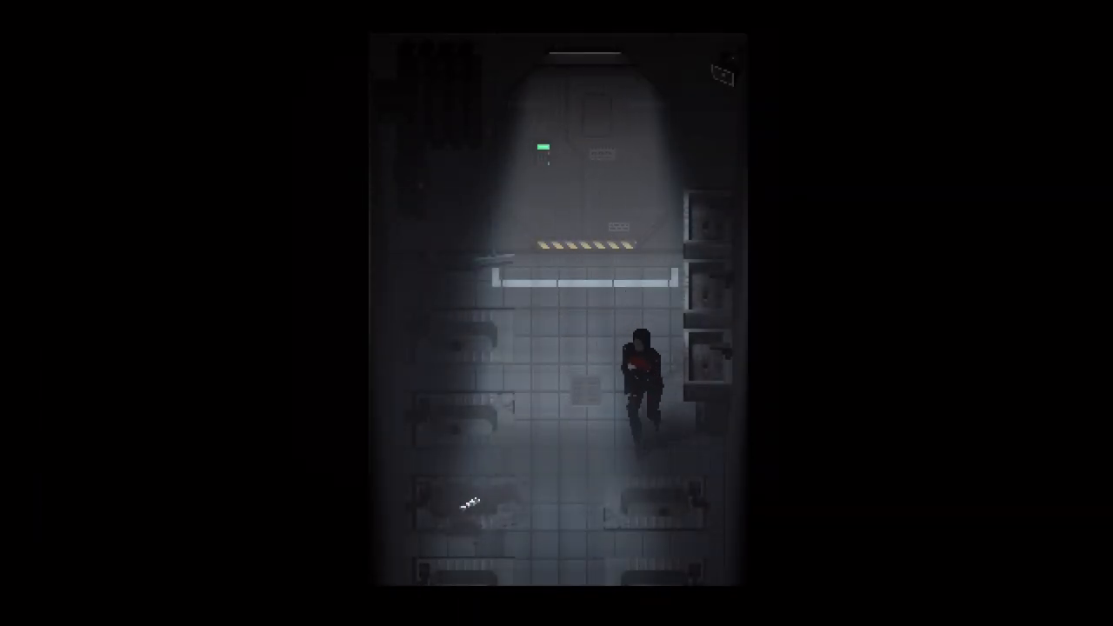
{"action": "key", "text": "tab"}
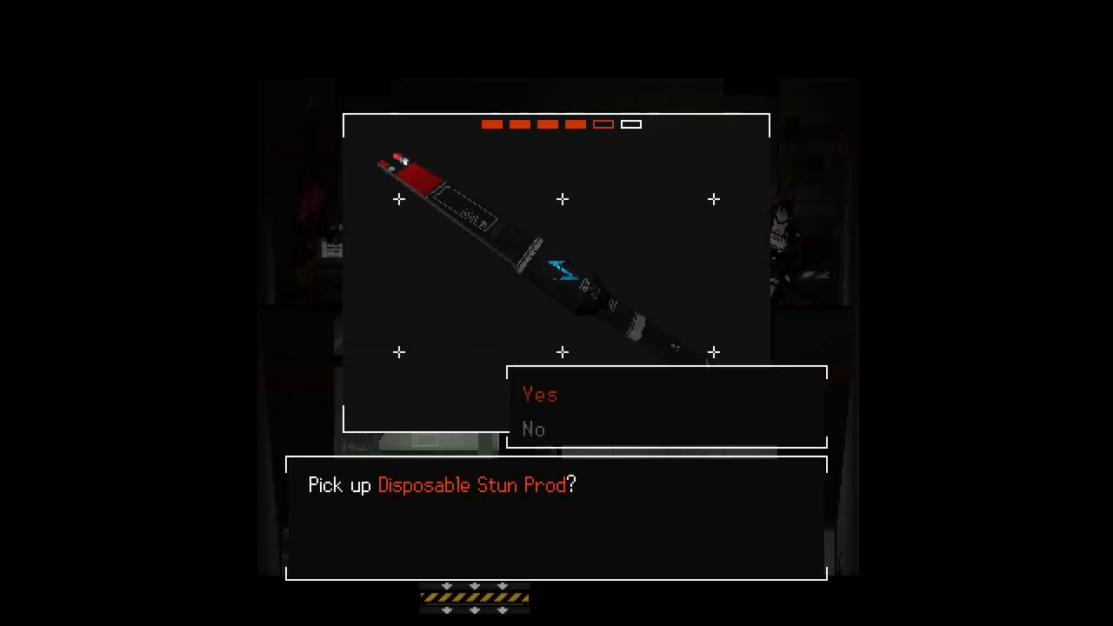
Confirm Yes to take the Disposable Stun Prod and close the inventory
{"action": "left_click", "coordinate": [539, 393]}
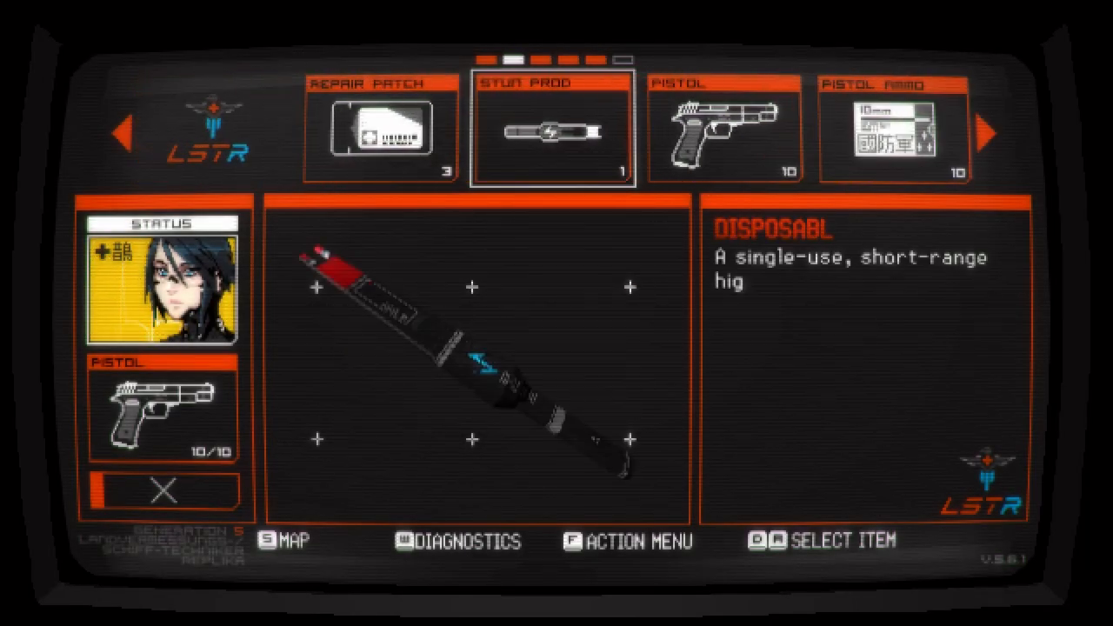
{"action": "left_click", "coordinate": [550, 125]}
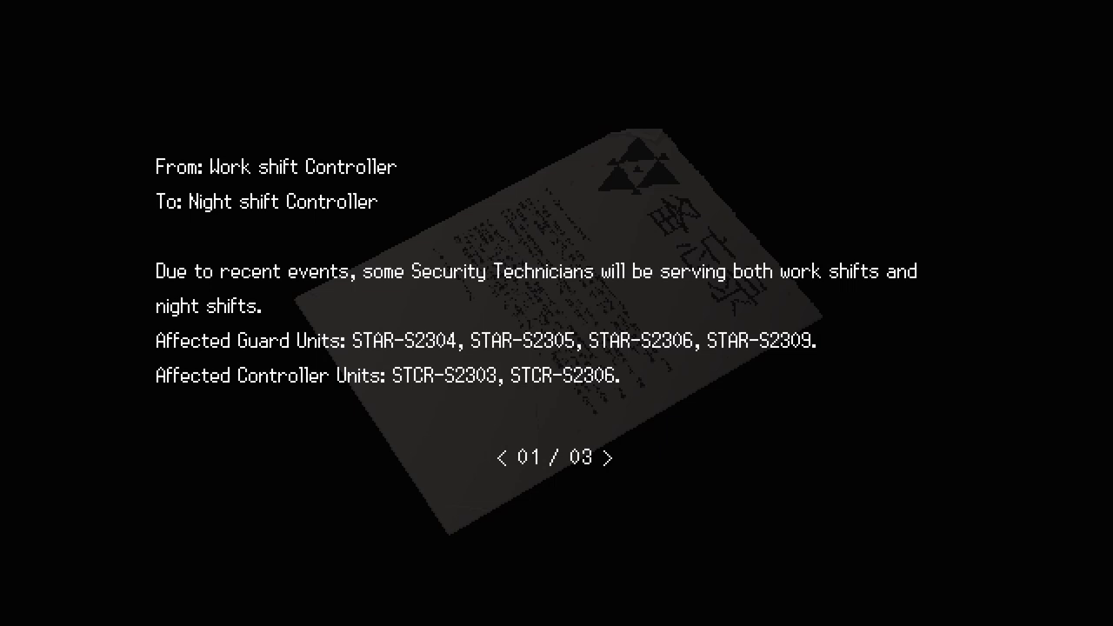
Close the Work Shift Controller memo and walk over to the key card
{"action": "left_click", "coordinate": [613, 457]}
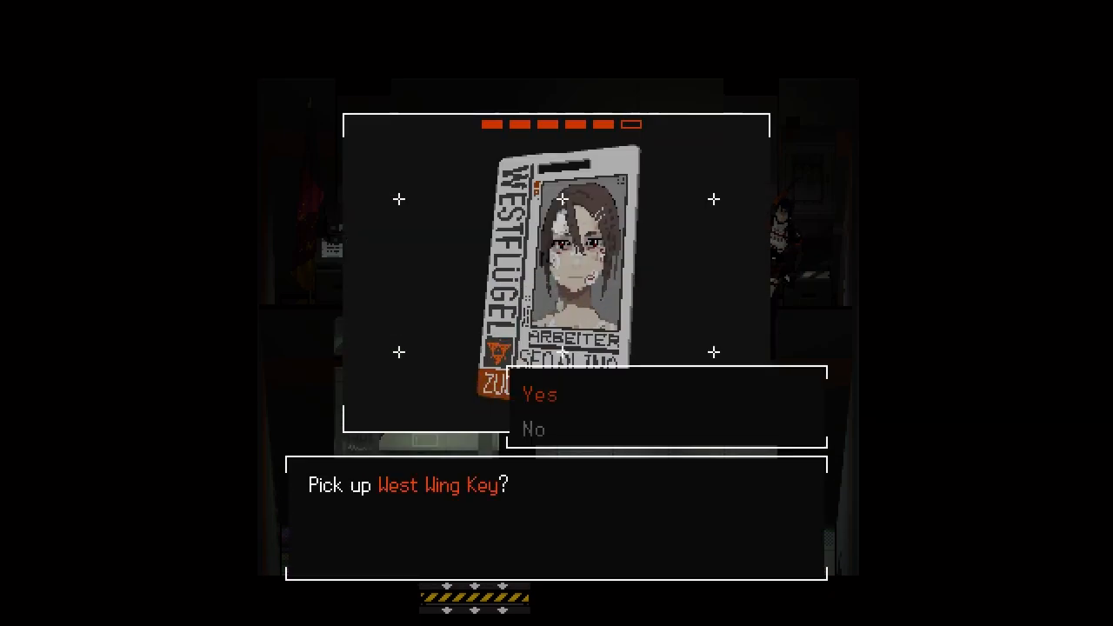
Confirm Yes to take the West Wing Key and browse the inventory items
{"action": "left_click", "coordinate": [539, 393]}
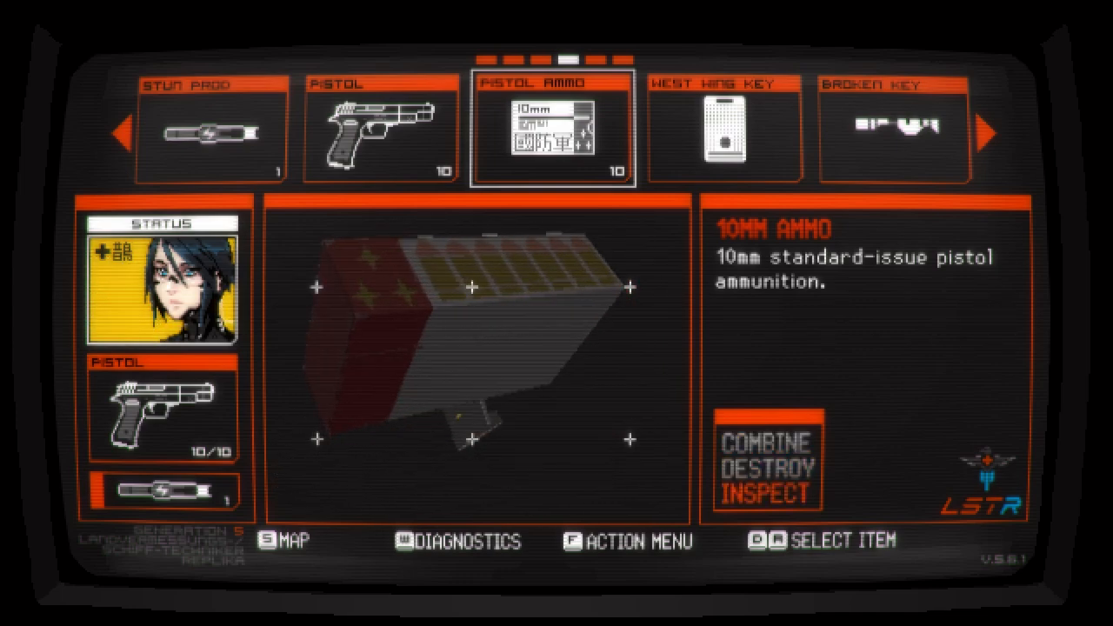
{"action": "left_click", "coordinate": [768, 497]}
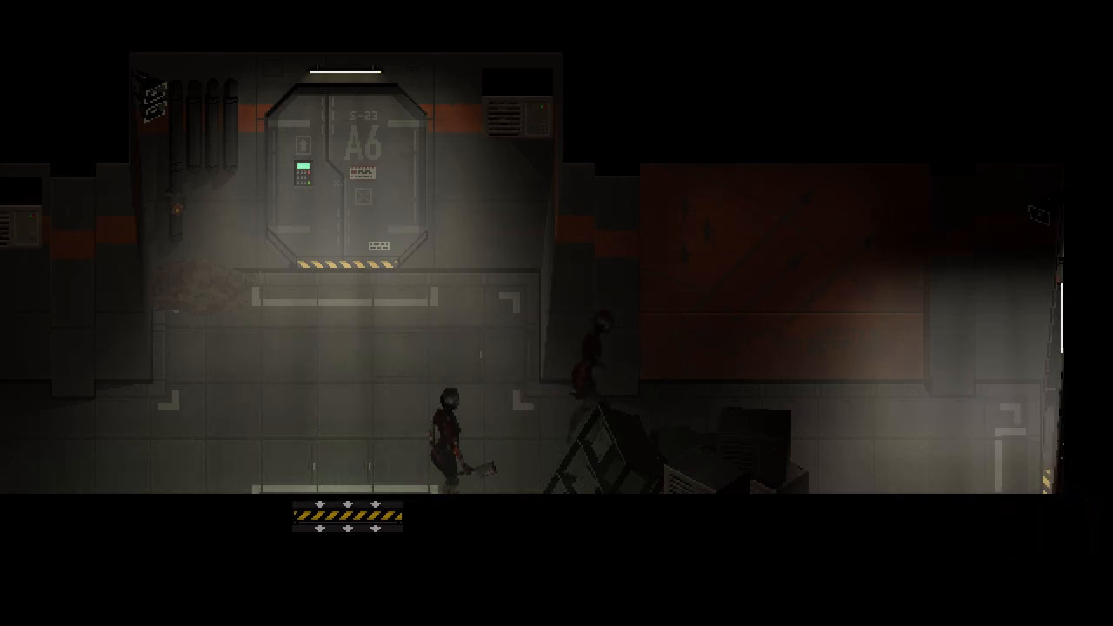
Move the character out of the A6 room into the corridor lined with red doors
{"action": "key", "text": "a"}
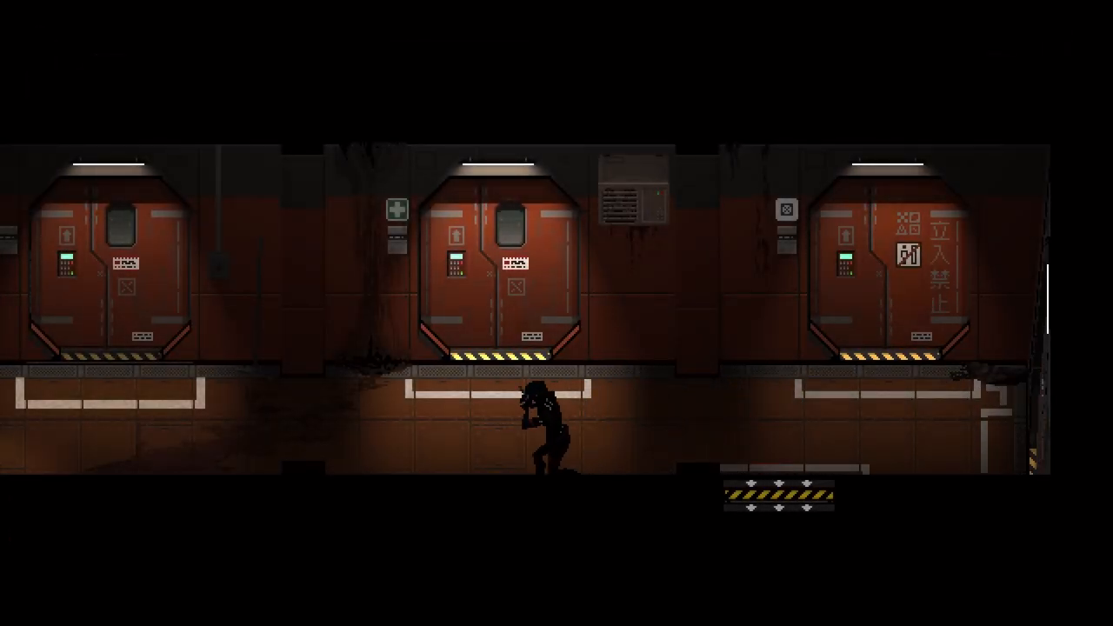
Walk left along the red-door corridor, then after dying choose FILE 01 (Workers / First Aid) to load
{"action": "key", "text": "Left"}
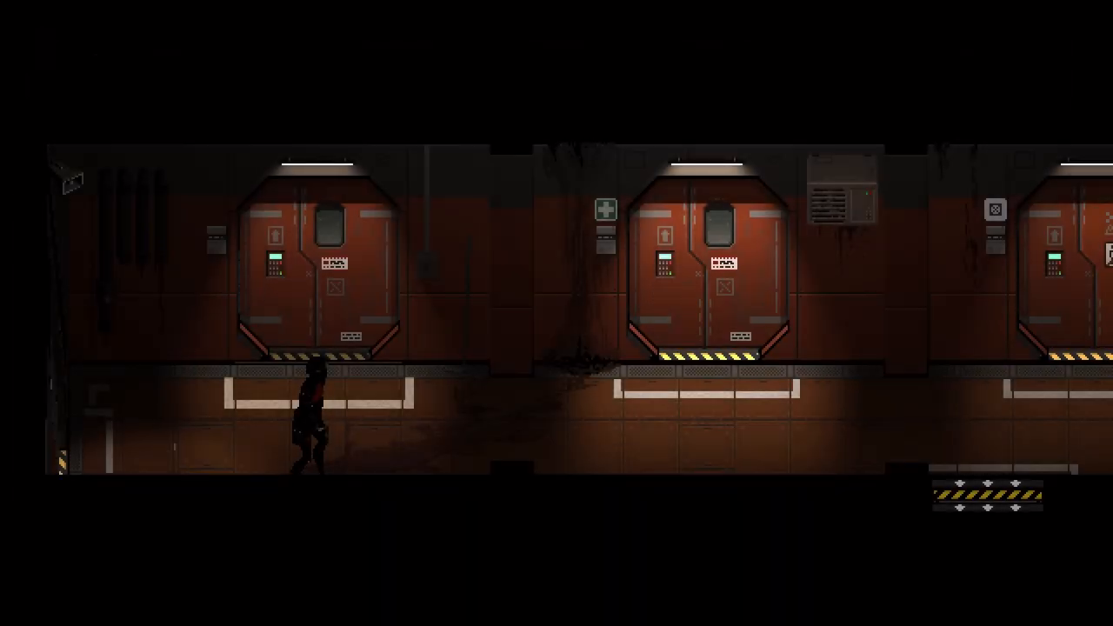
{"action": "key", "text": "Right"}
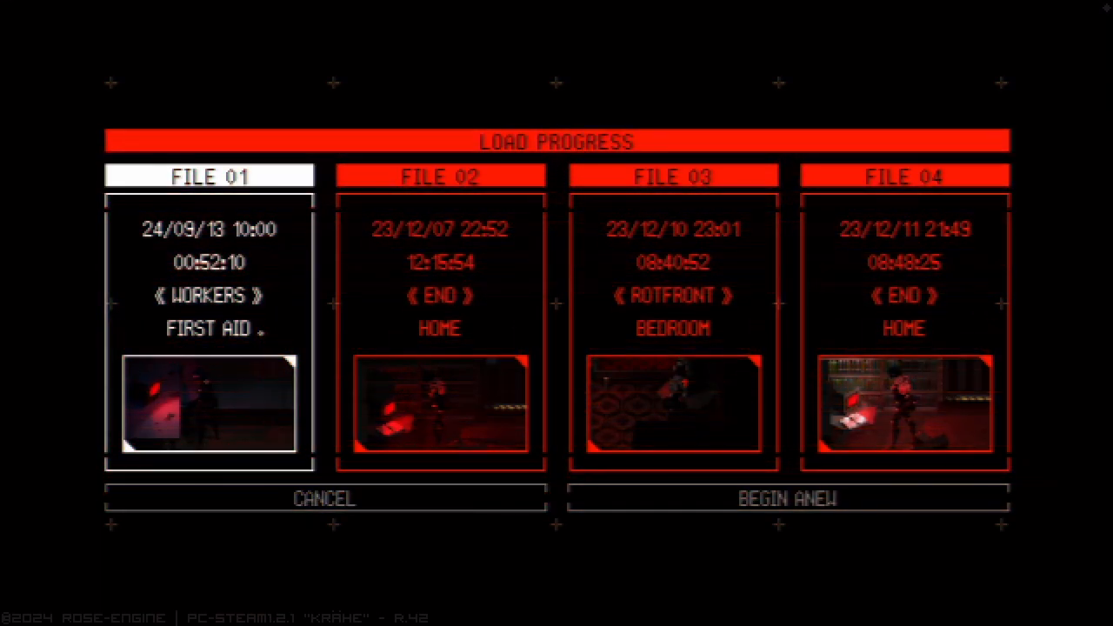
{"action": "left_click", "coordinate": [209, 330]}
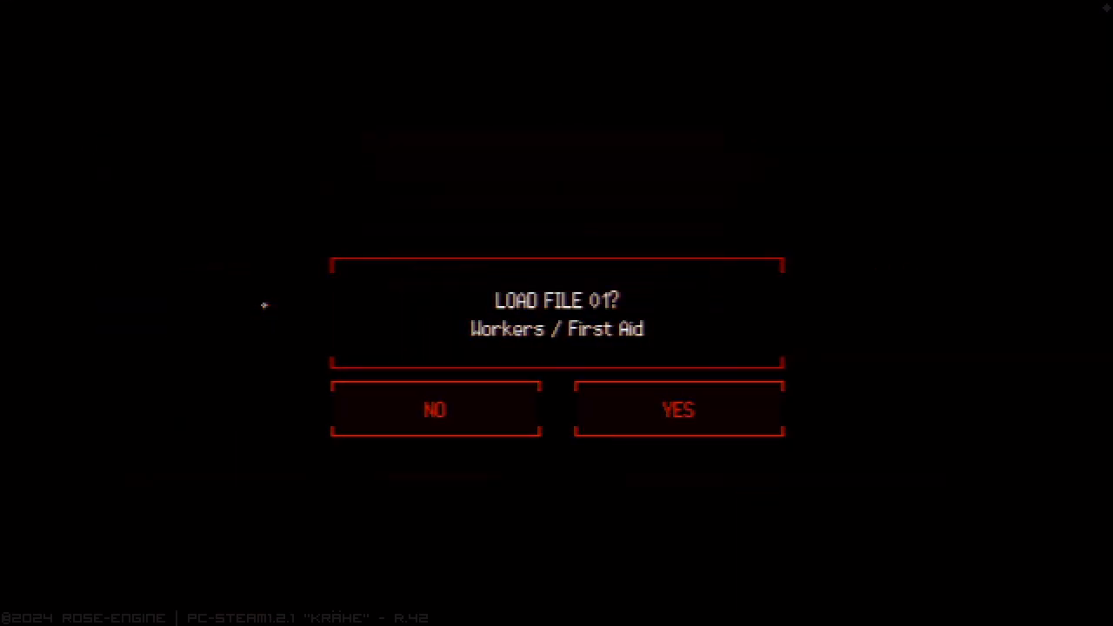